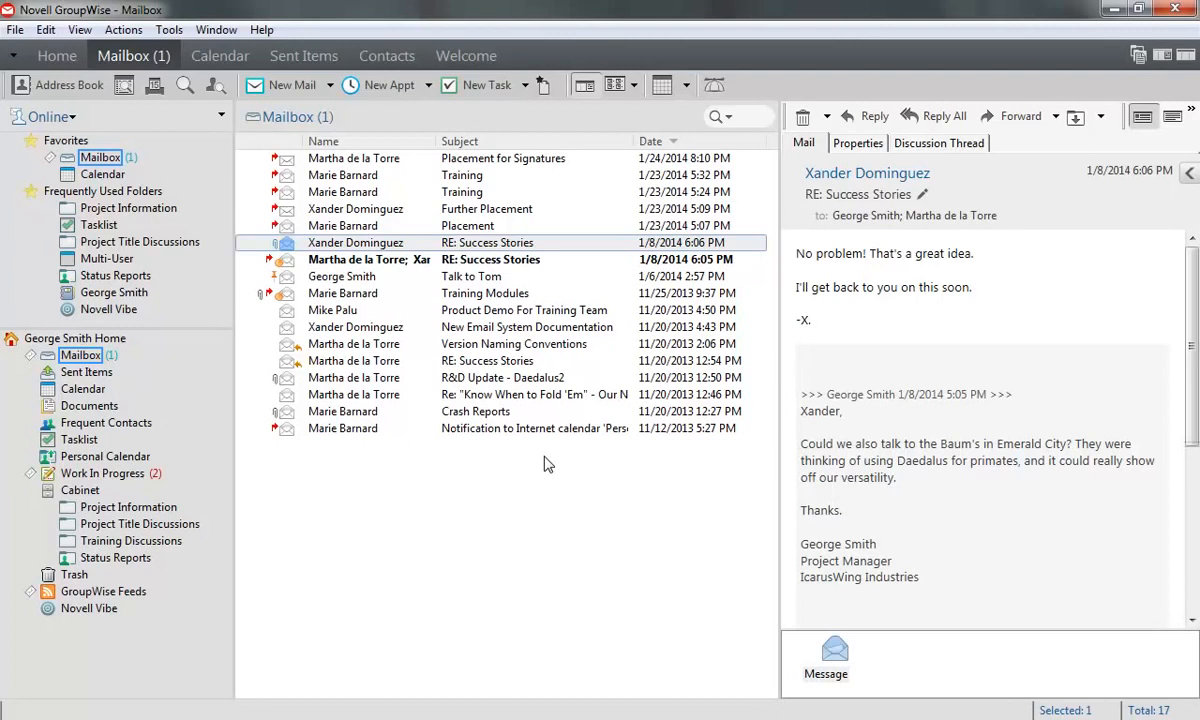
pyautogui.moveTo(536, 62)
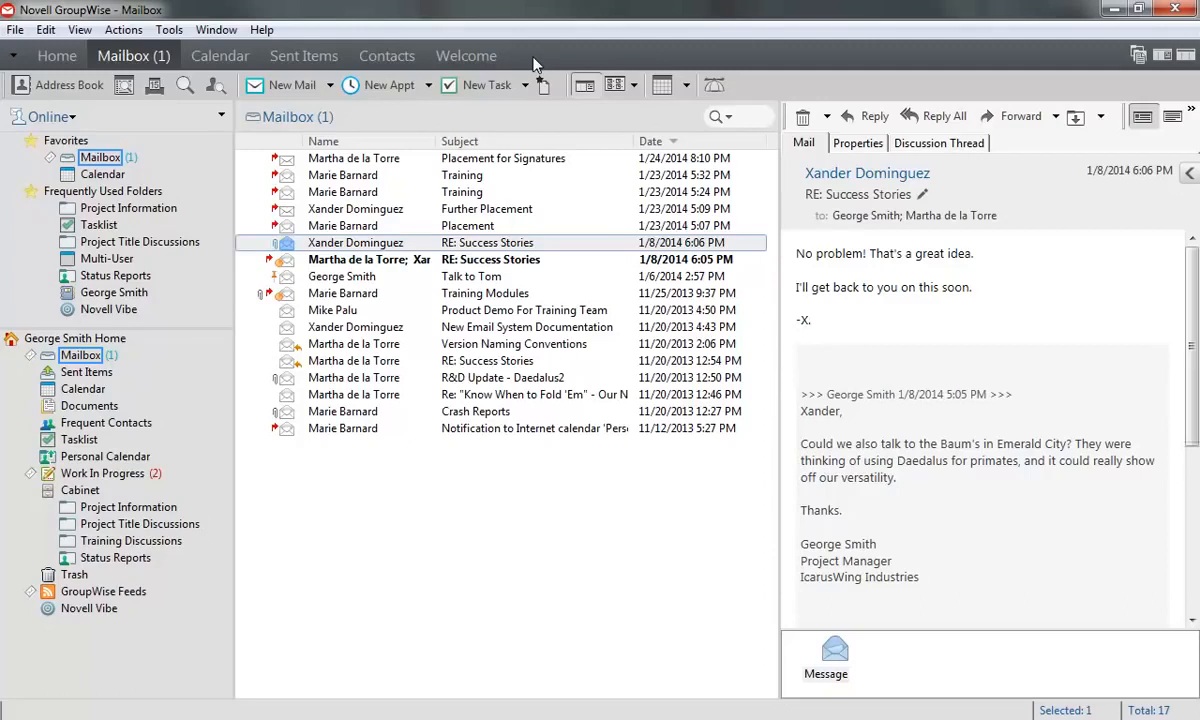
# Add Status Reports as a tab on the nav bar via Customize Nav Bar.
pyautogui.rightClick(536, 56)
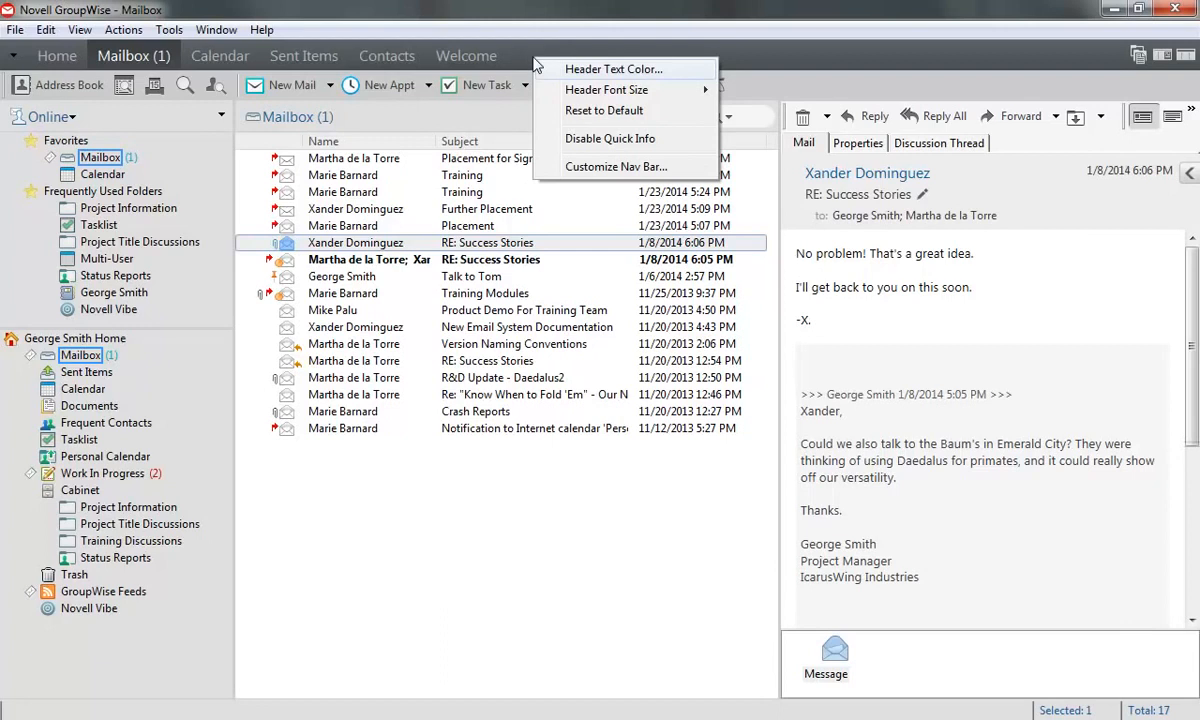
pyautogui.click(616, 166)
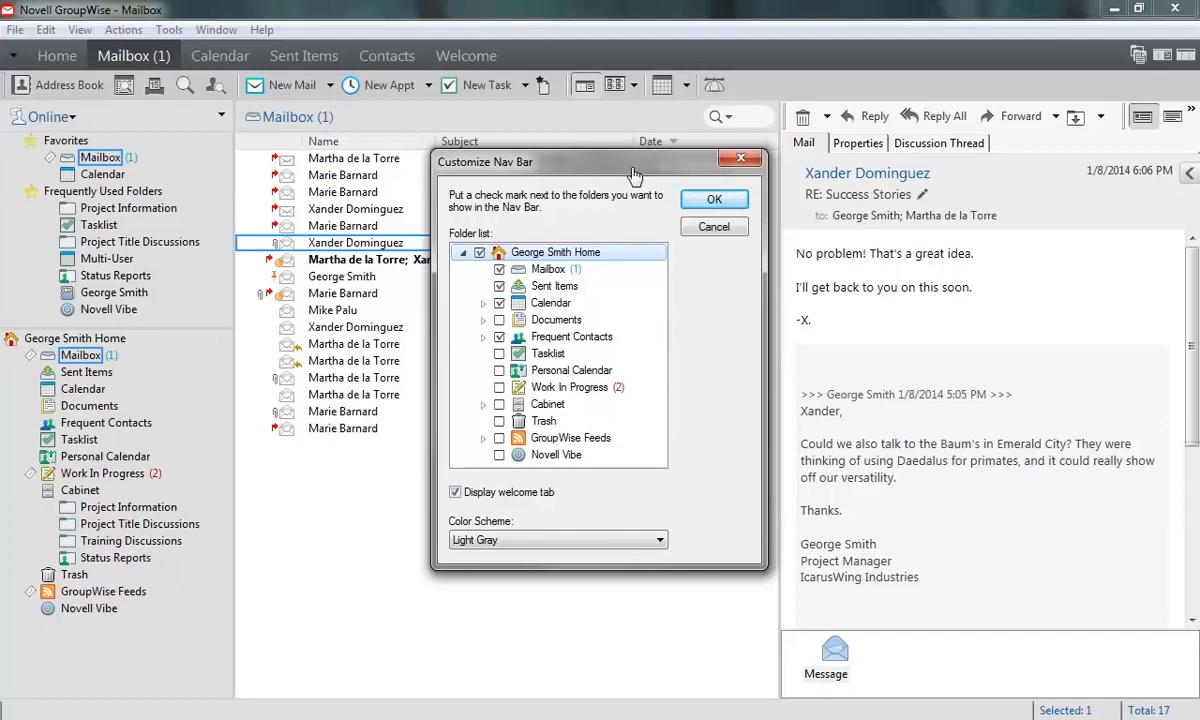
pyautogui.moveTo(484, 414)
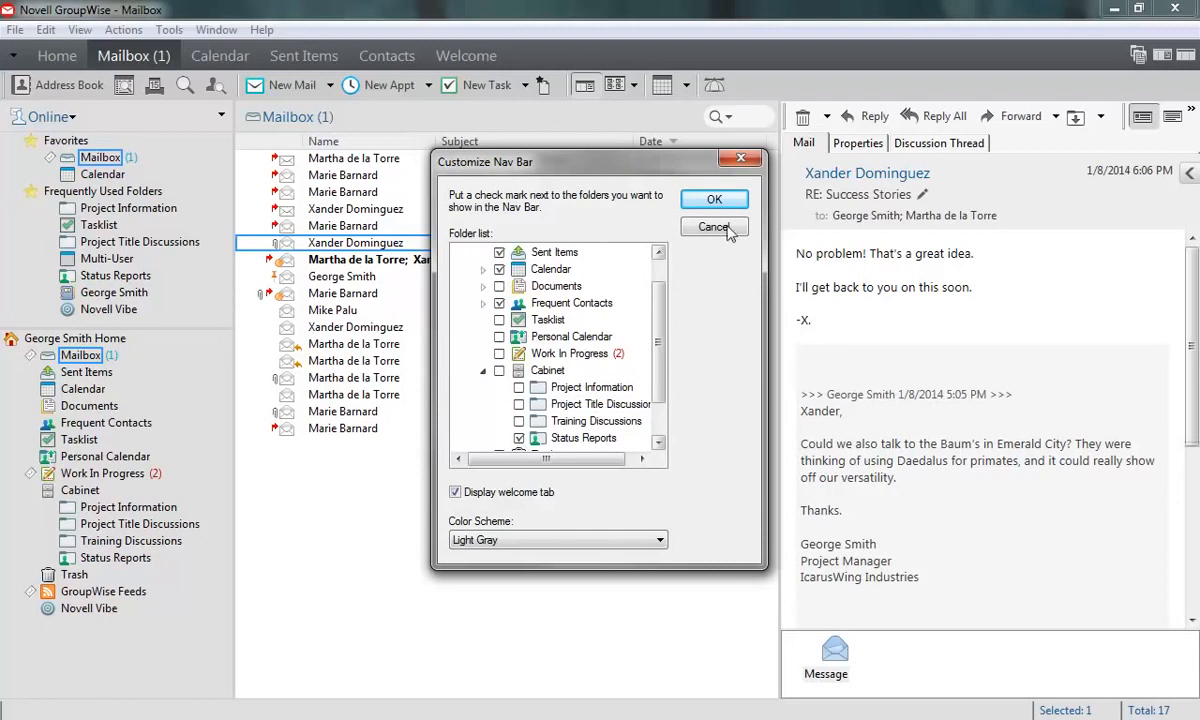
pyautogui.click(714, 198)
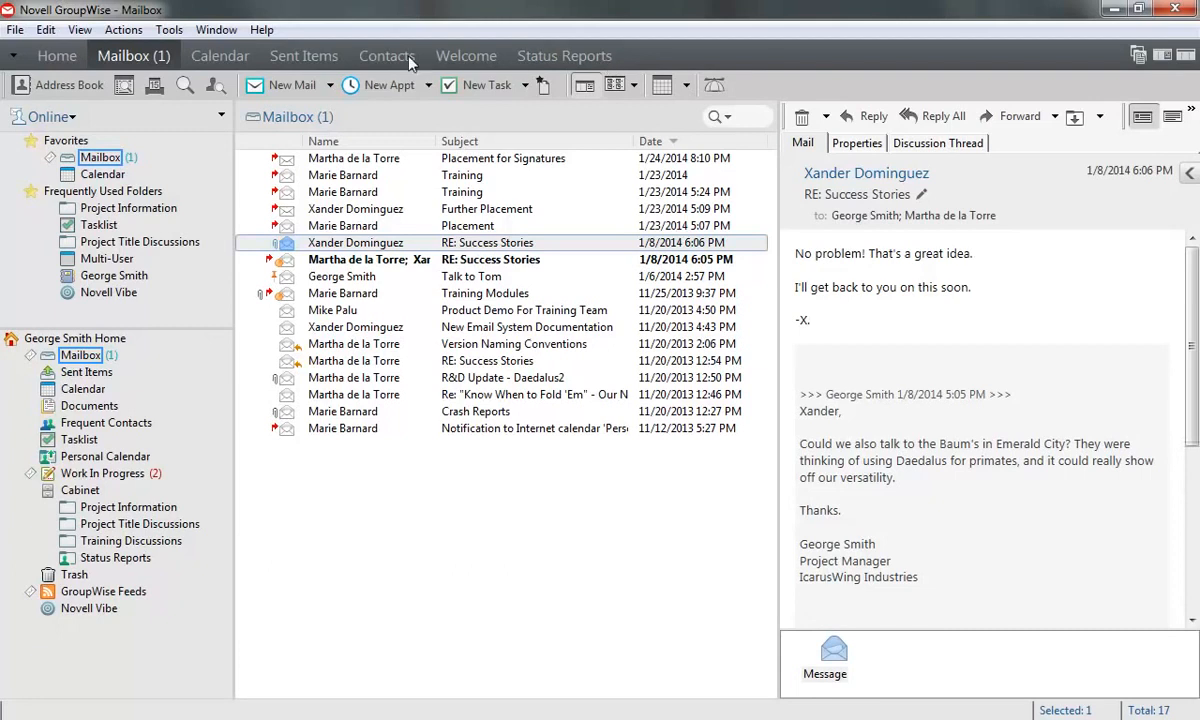
# In Environment Appearance options, turn off Display Nav Bar and apply it.
pyautogui.click(168, 30)
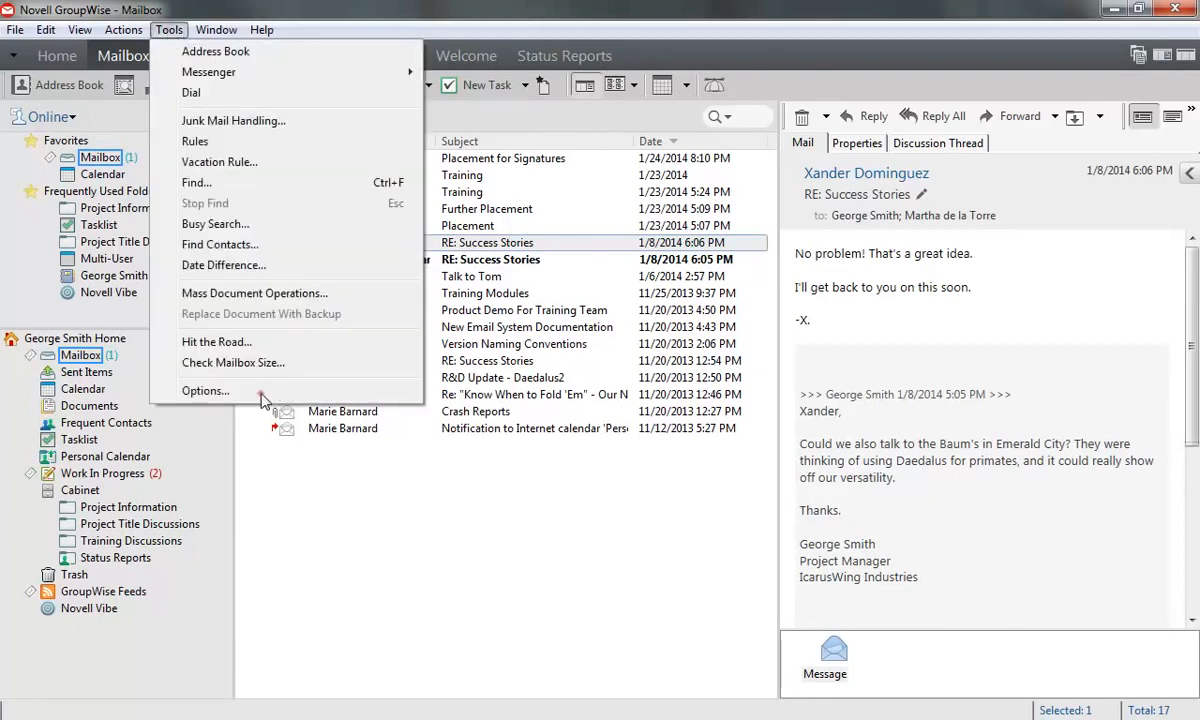
pyautogui.click(206, 390)
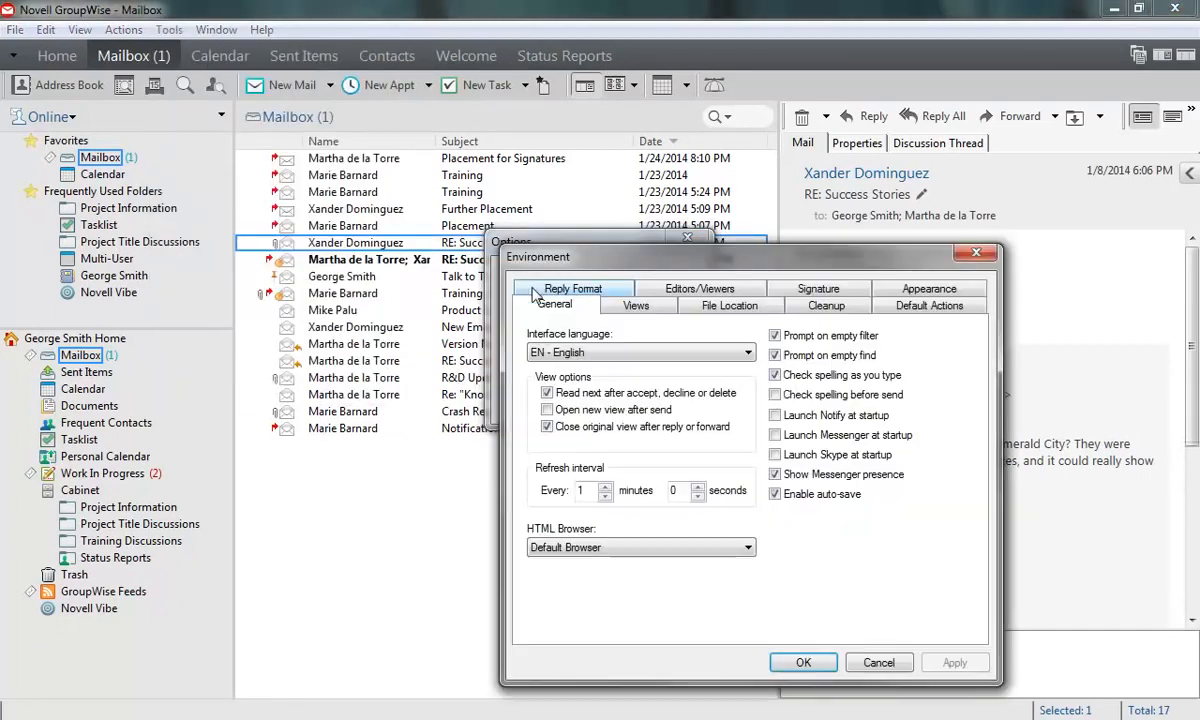
pyautogui.moveTo(884, 294)
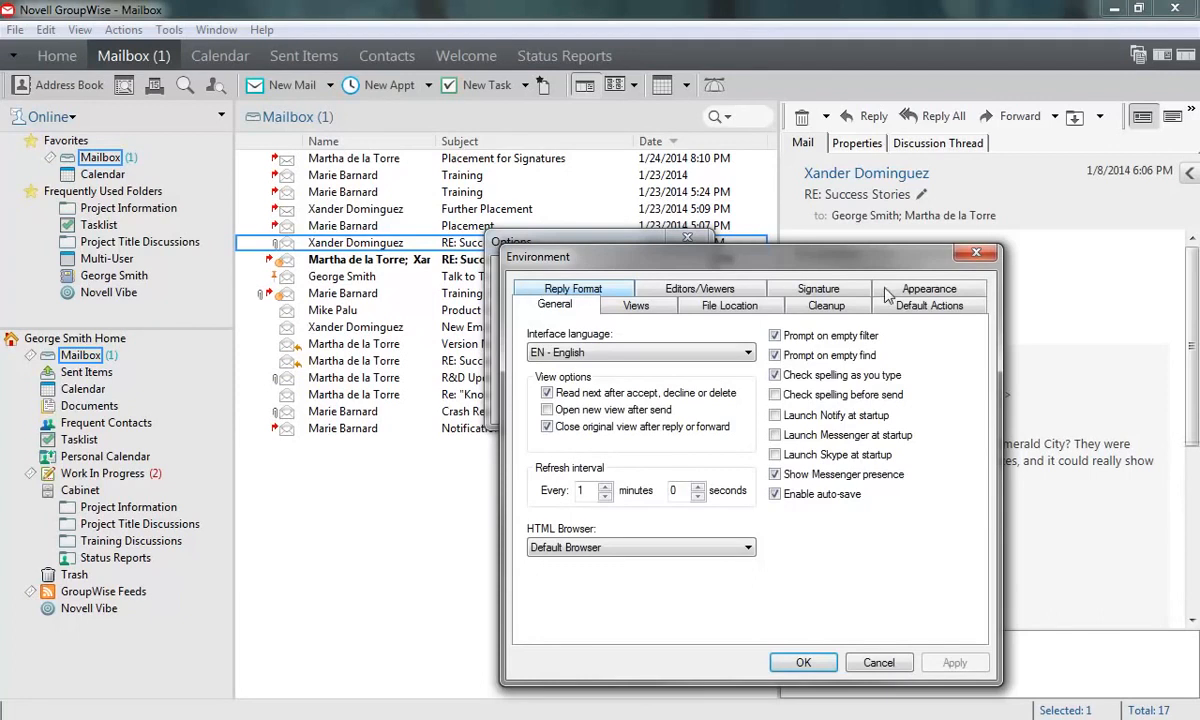
pyautogui.click(928, 288)
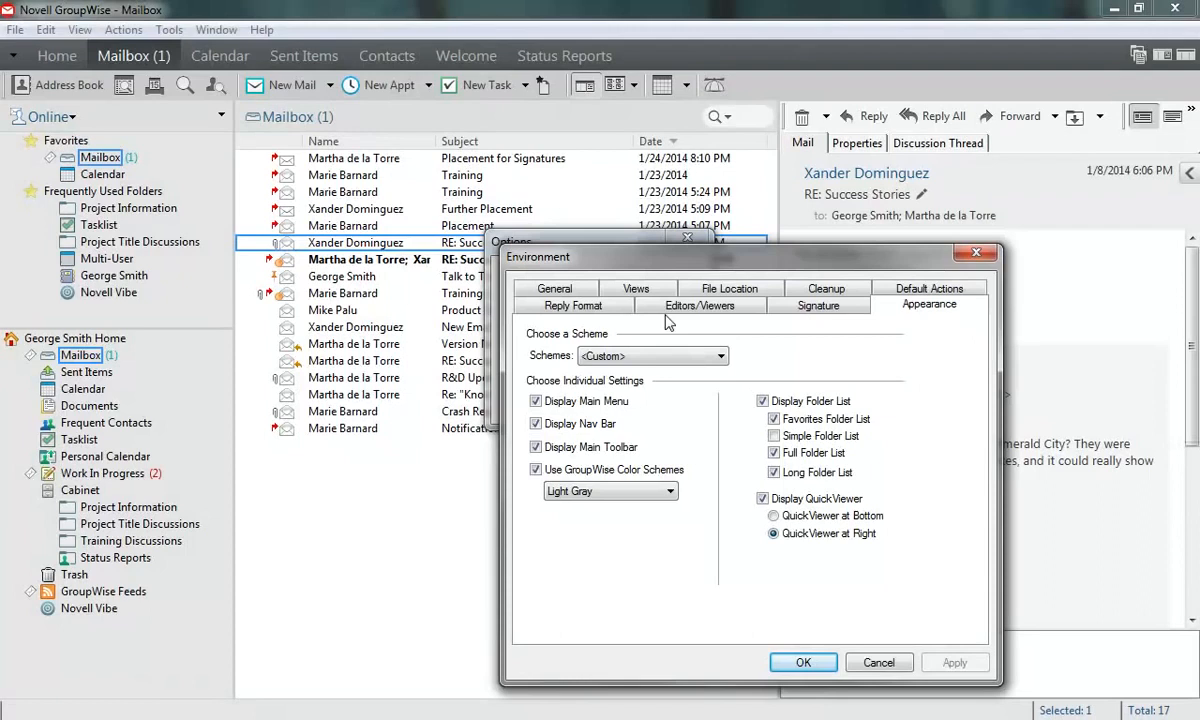
pyautogui.click(536, 424)
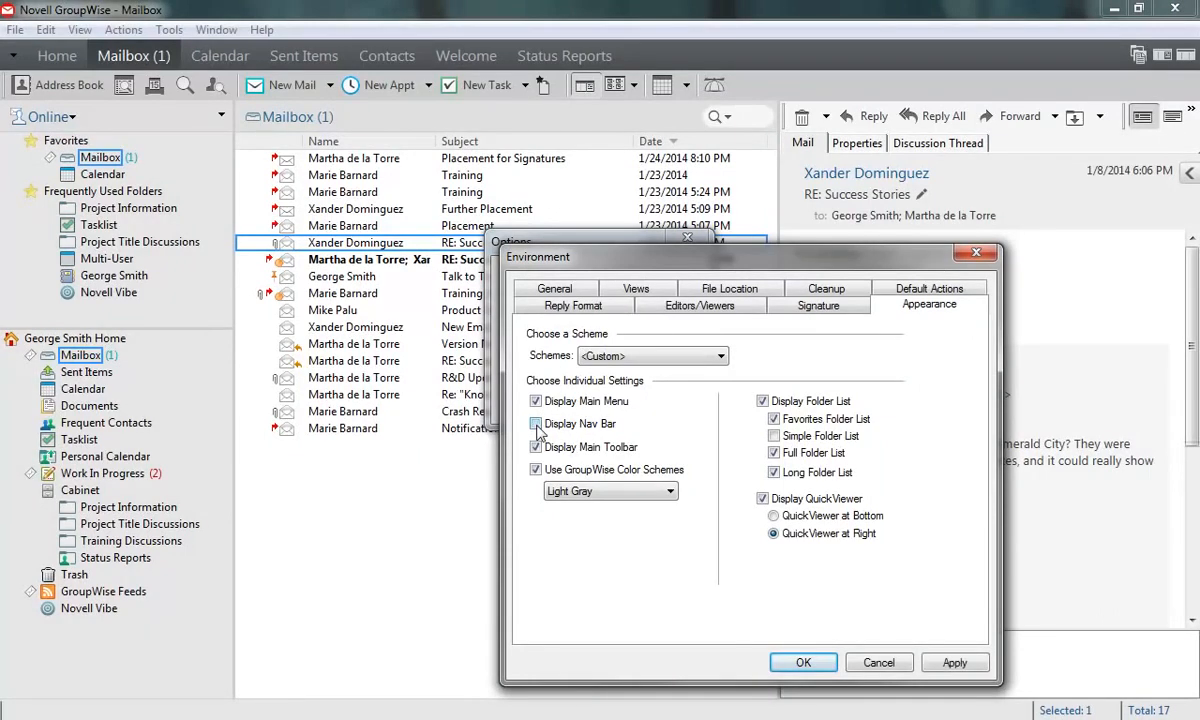
pyautogui.click(536, 400)
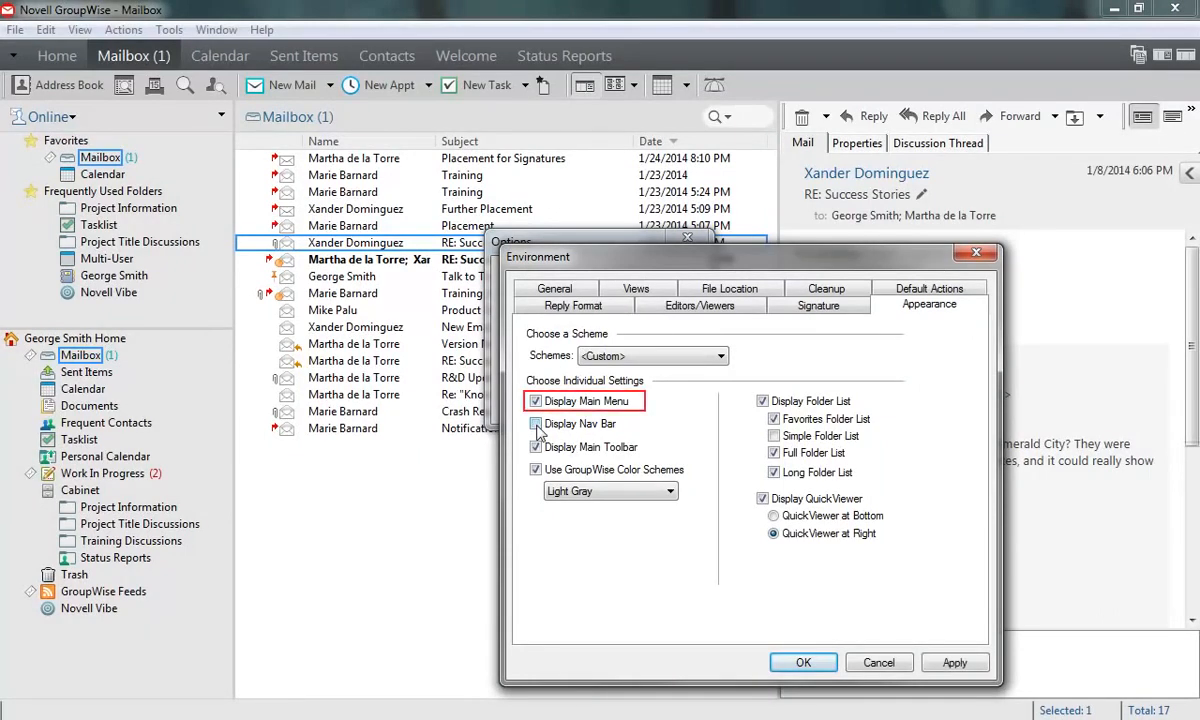
pyautogui.click(536, 448)
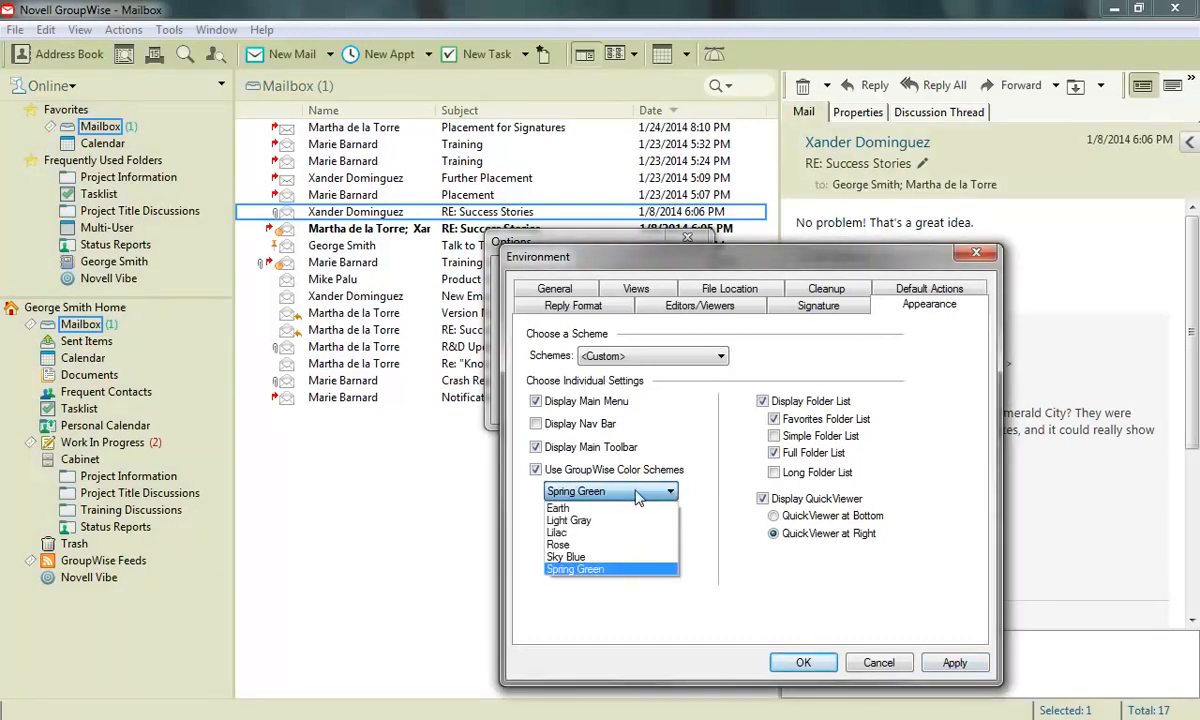
# Choose the Spring Green colour scheme in the Appearance settings.
pyautogui.click(564, 556)
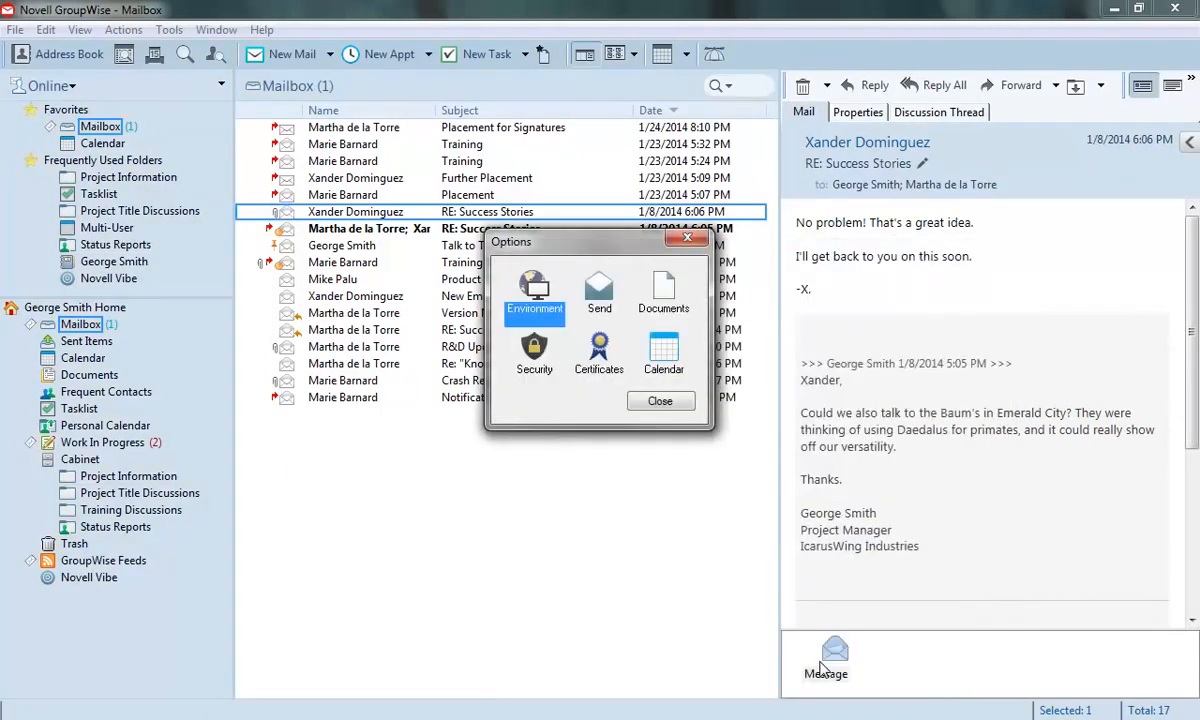
# Close Options and add the Delivered column to the mailbox list.
pyautogui.click(660, 400)
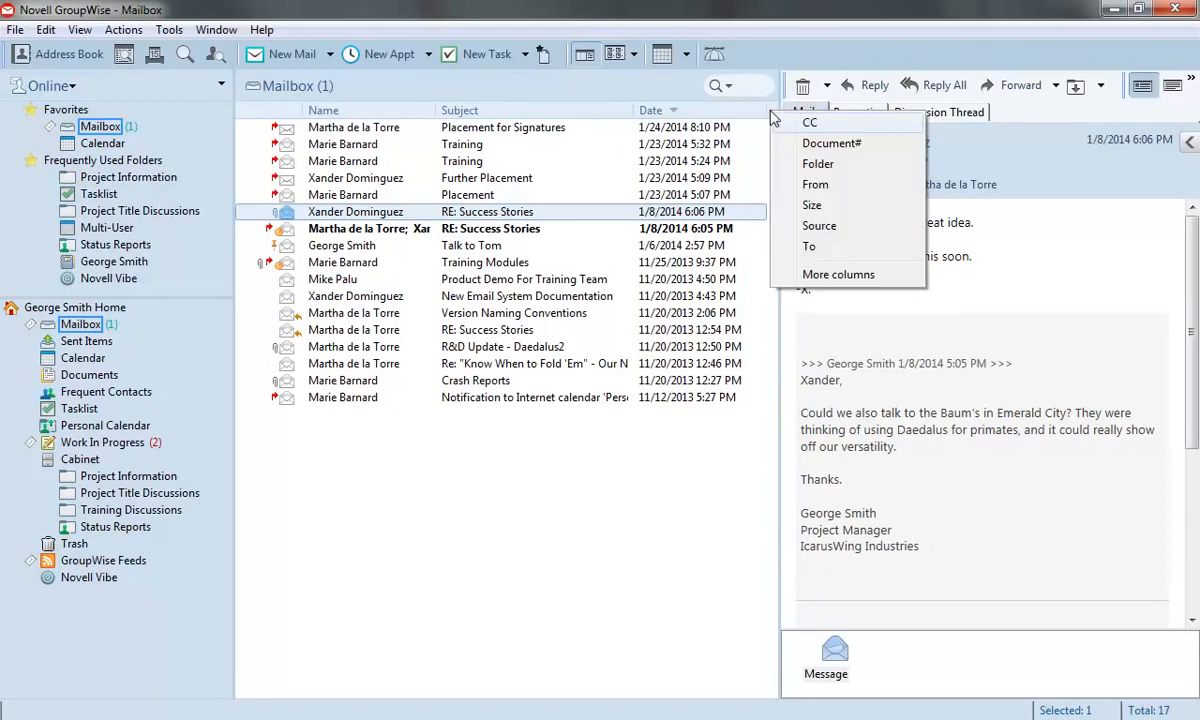
pyautogui.click(838, 274)
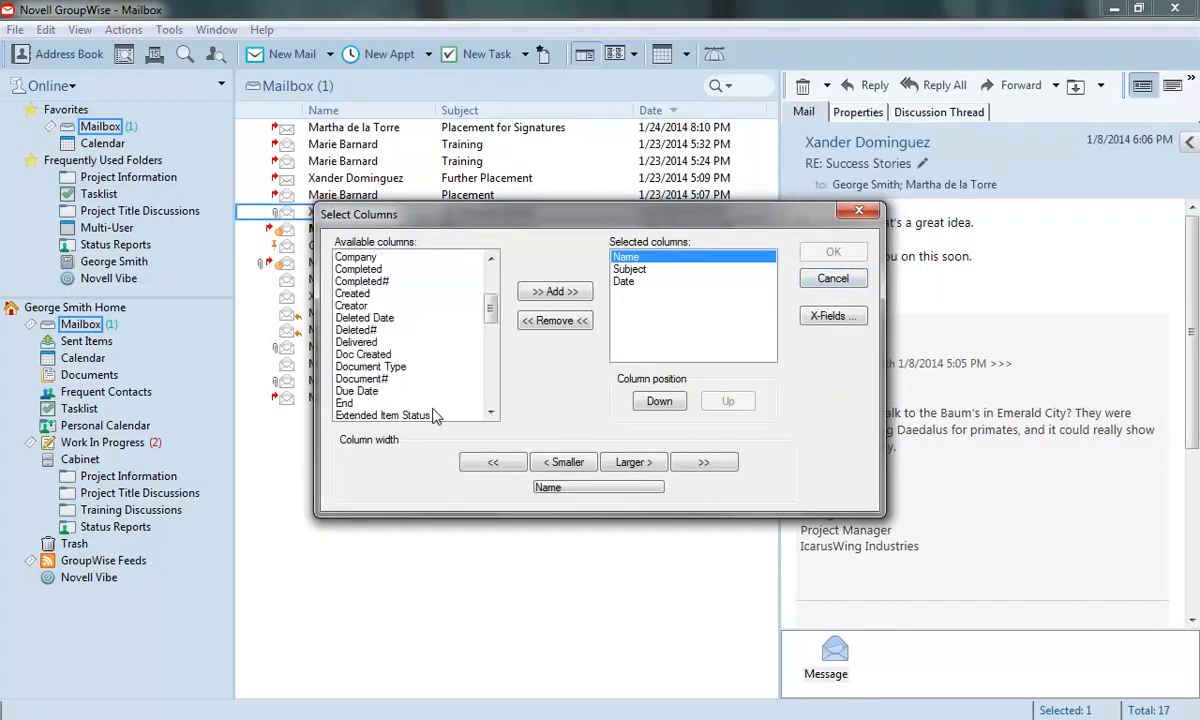
pyautogui.click(356, 342)
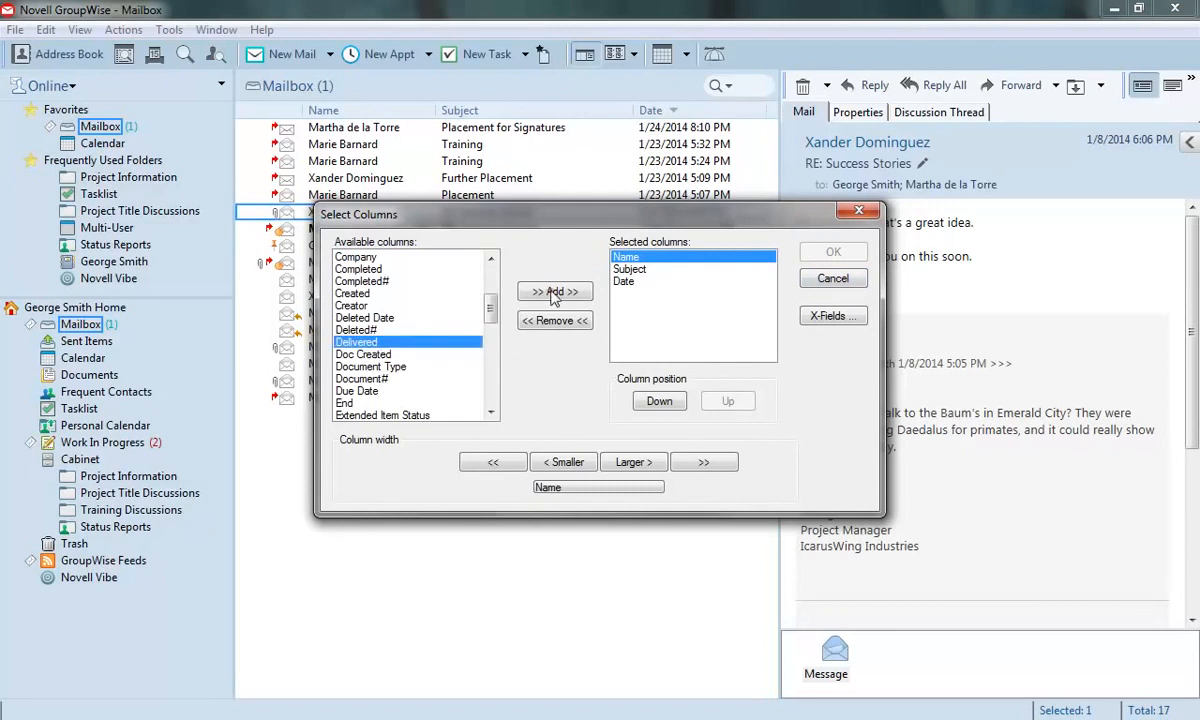
pyautogui.click(832, 252)
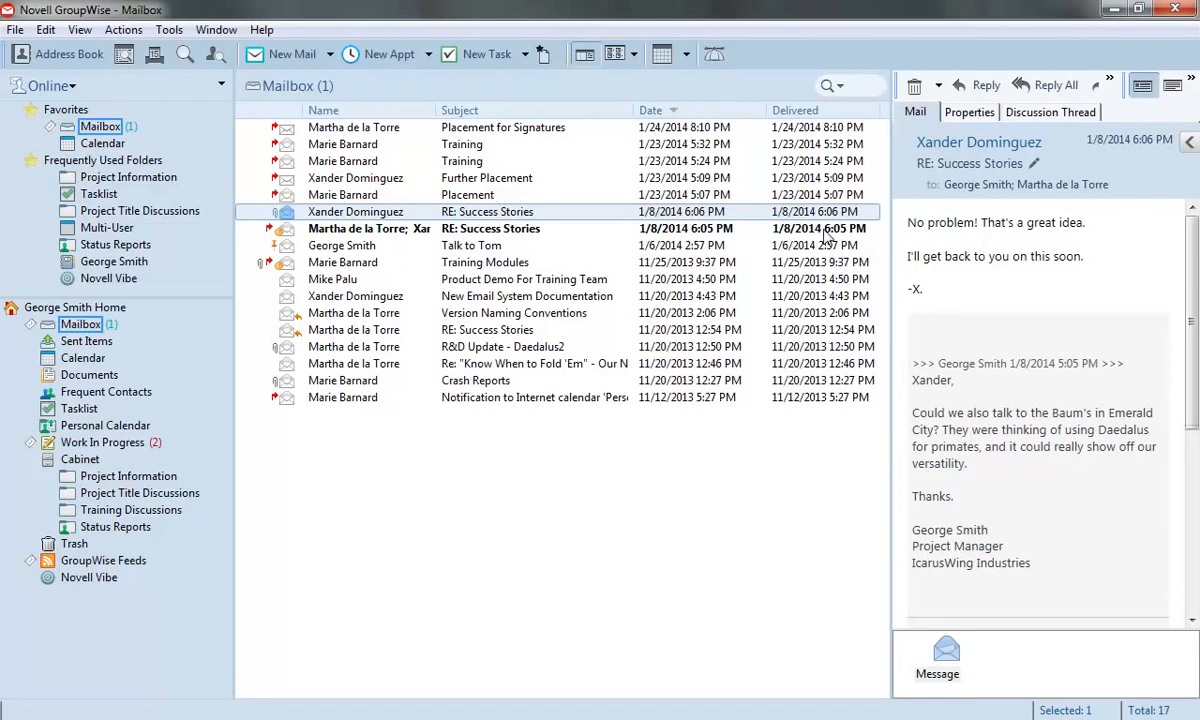
# Sort messages by Delivered date, then reverse to newest first.
pyautogui.click(796, 110)
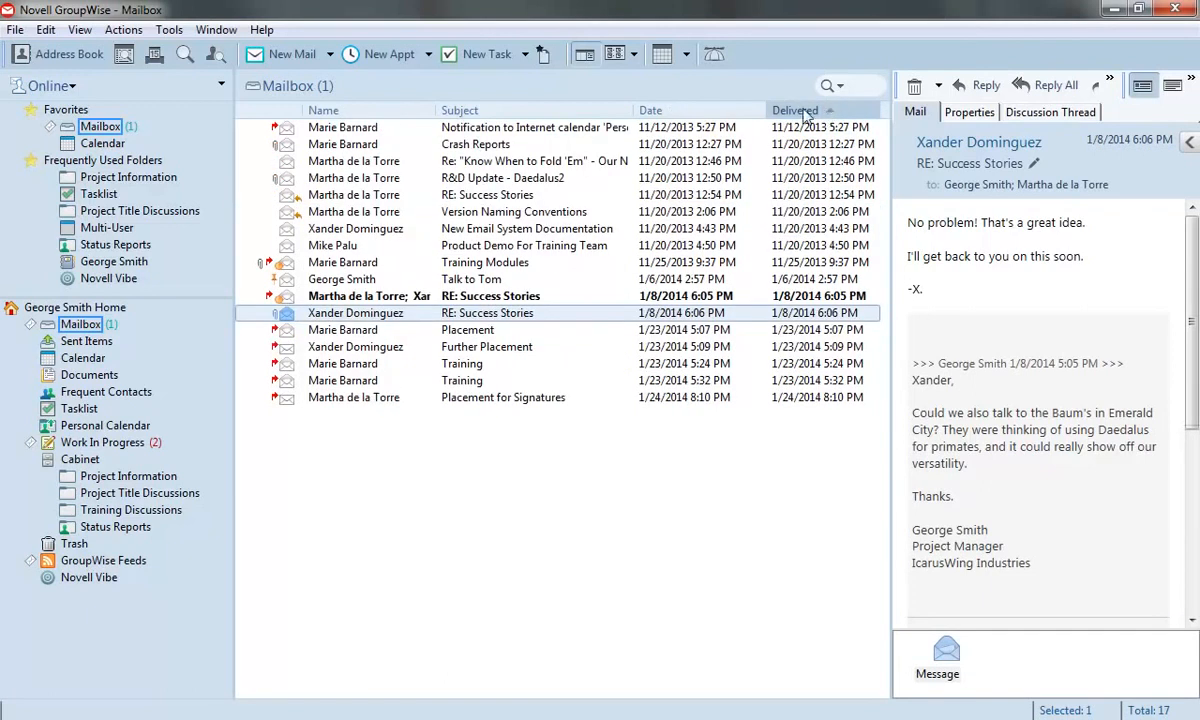
pyautogui.click(652, 110)
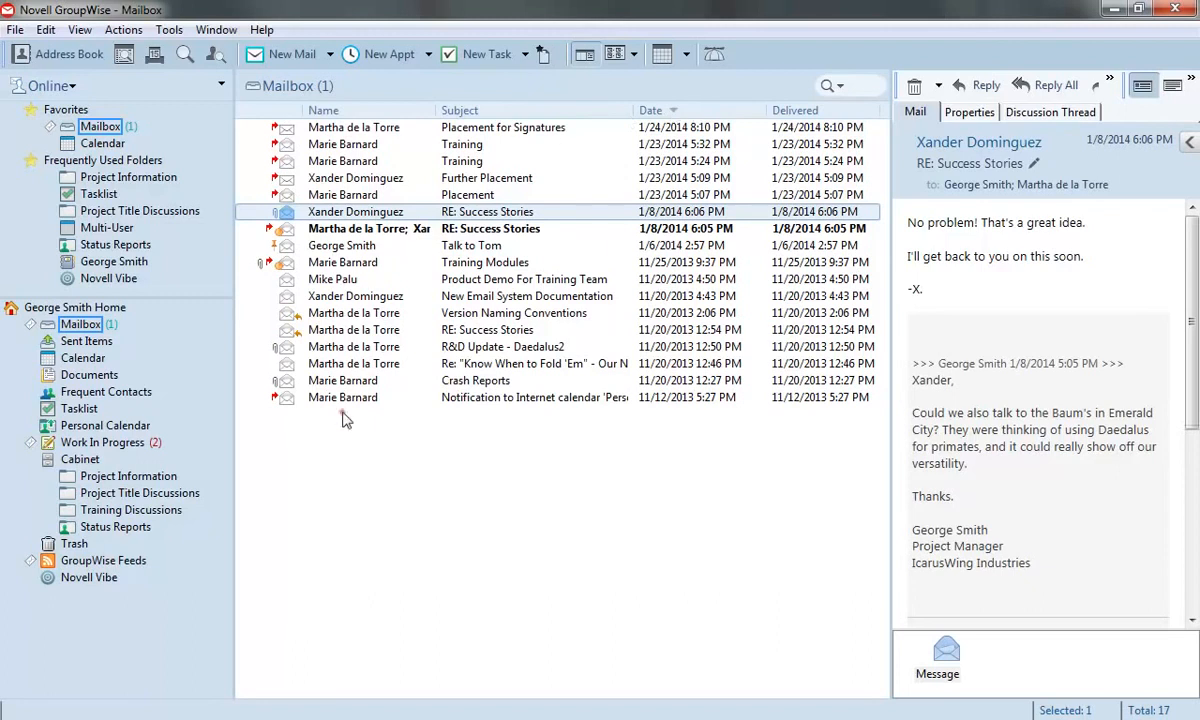
# Bring up the mailbox display options from the message list.
pyautogui.rightClick(344, 418)
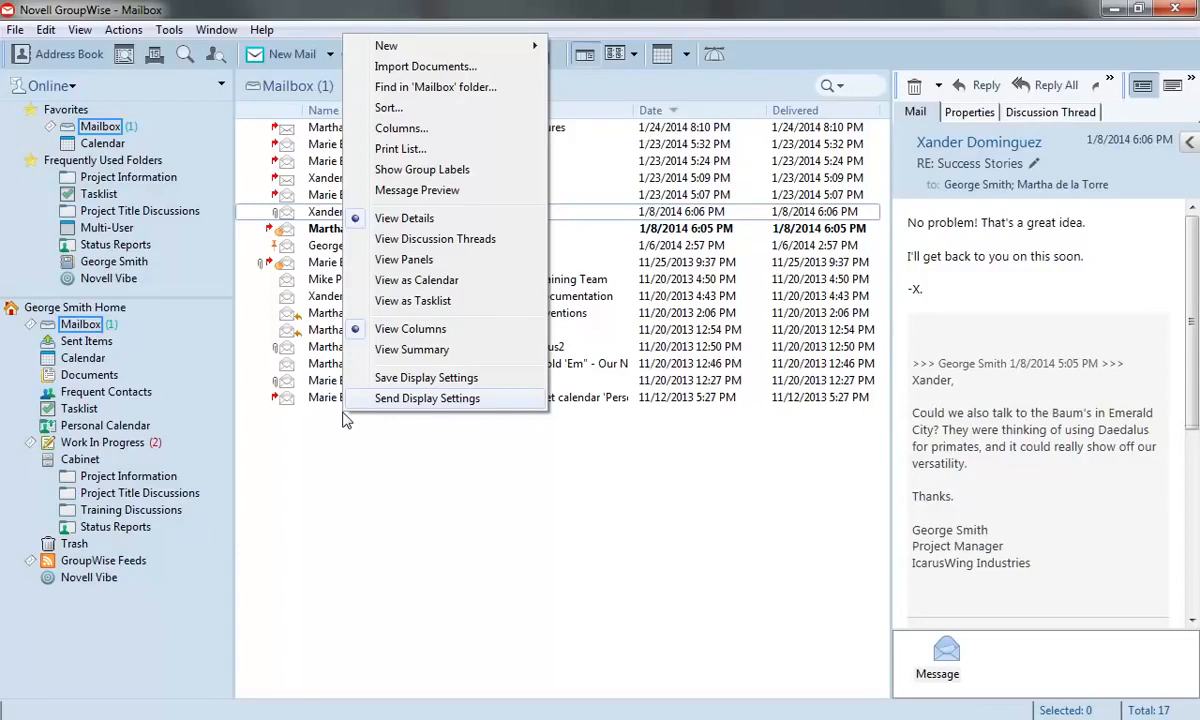
pyautogui.moveTo(420, 196)
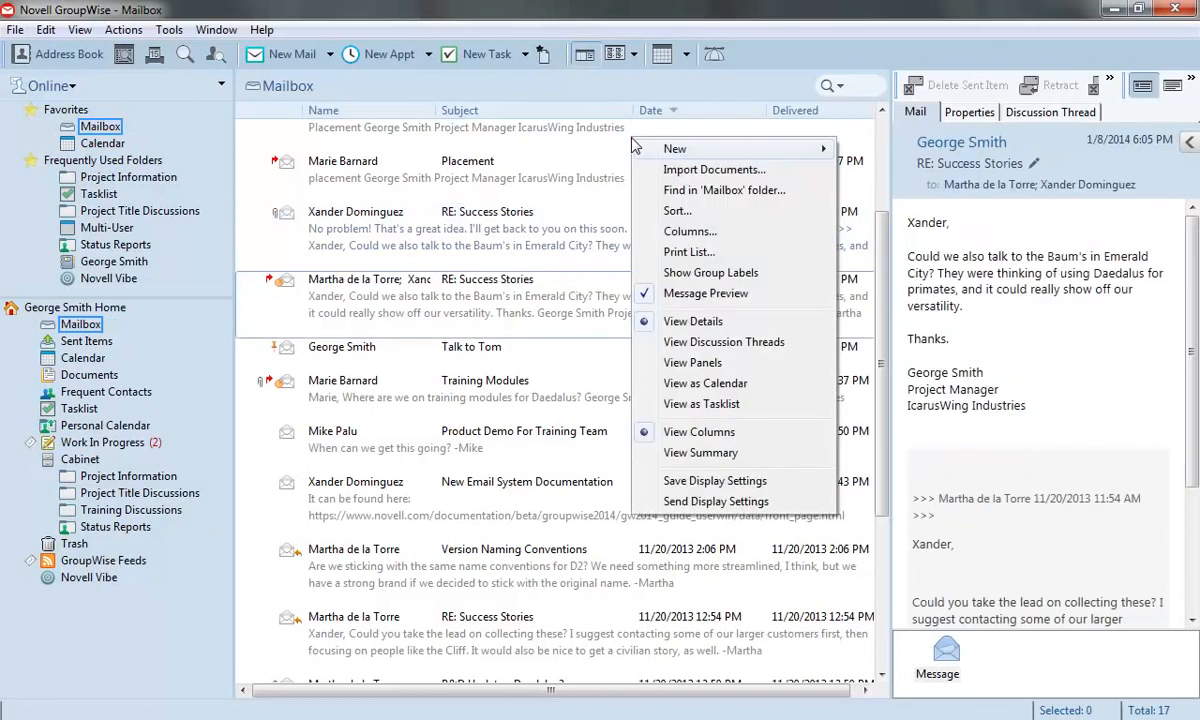
pyautogui.moveTo(712, 272)
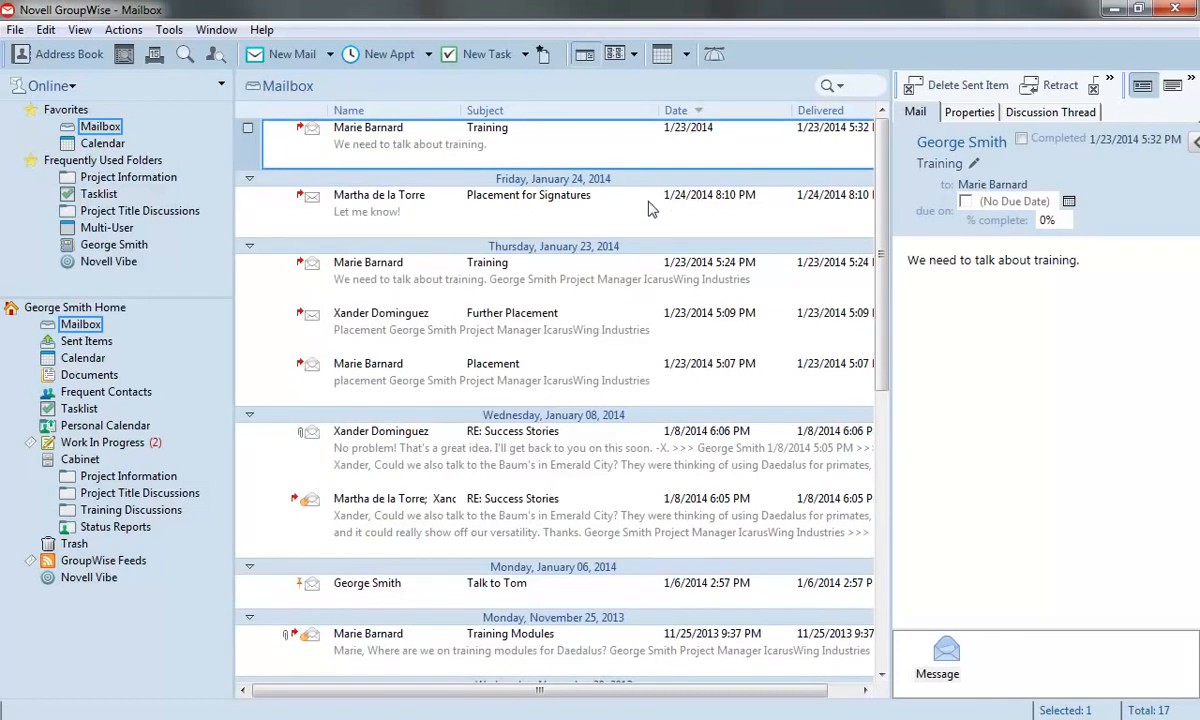
# Bring up the mailbox display options and dismiss them without changes.
pyautogui.rightClick(654, 238)
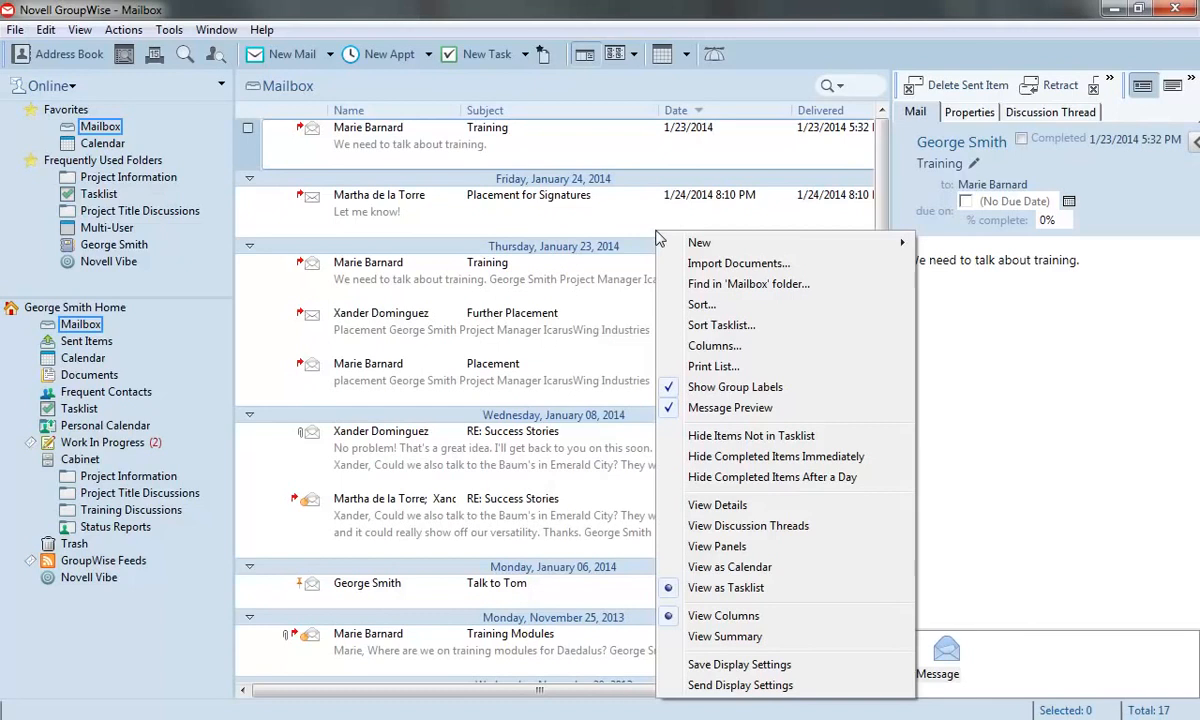
pyautogui.click(624, 236)
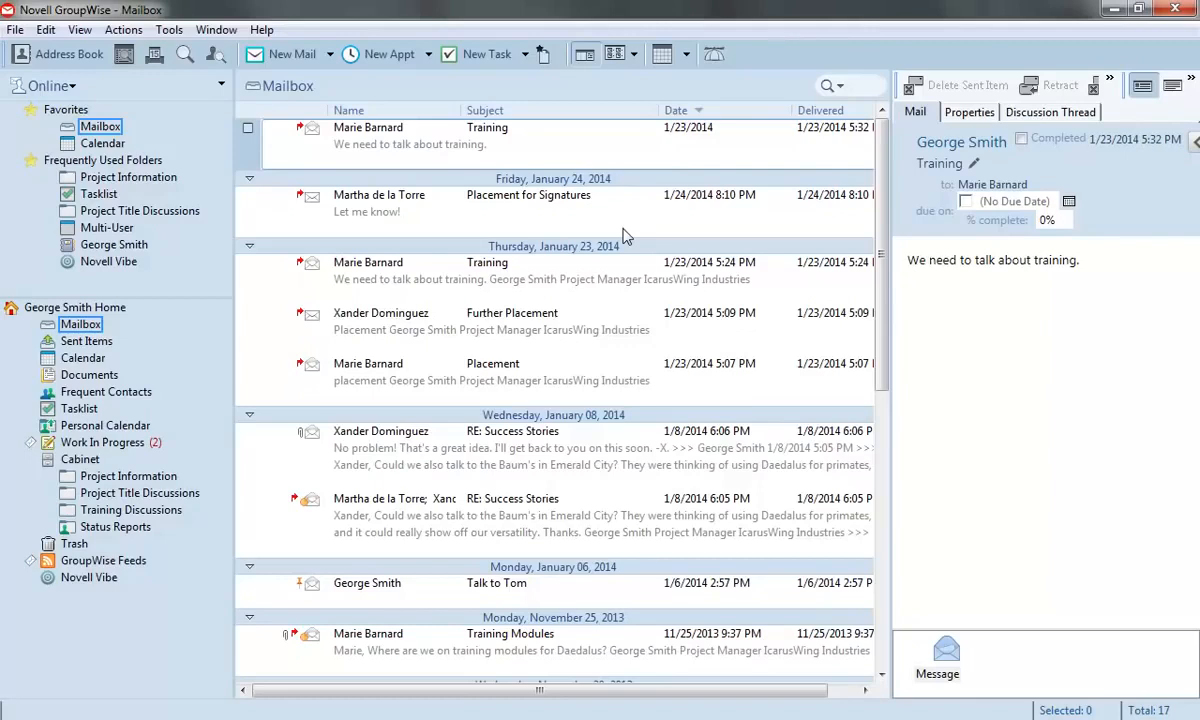
pyautogui.moveTo(644, 236)
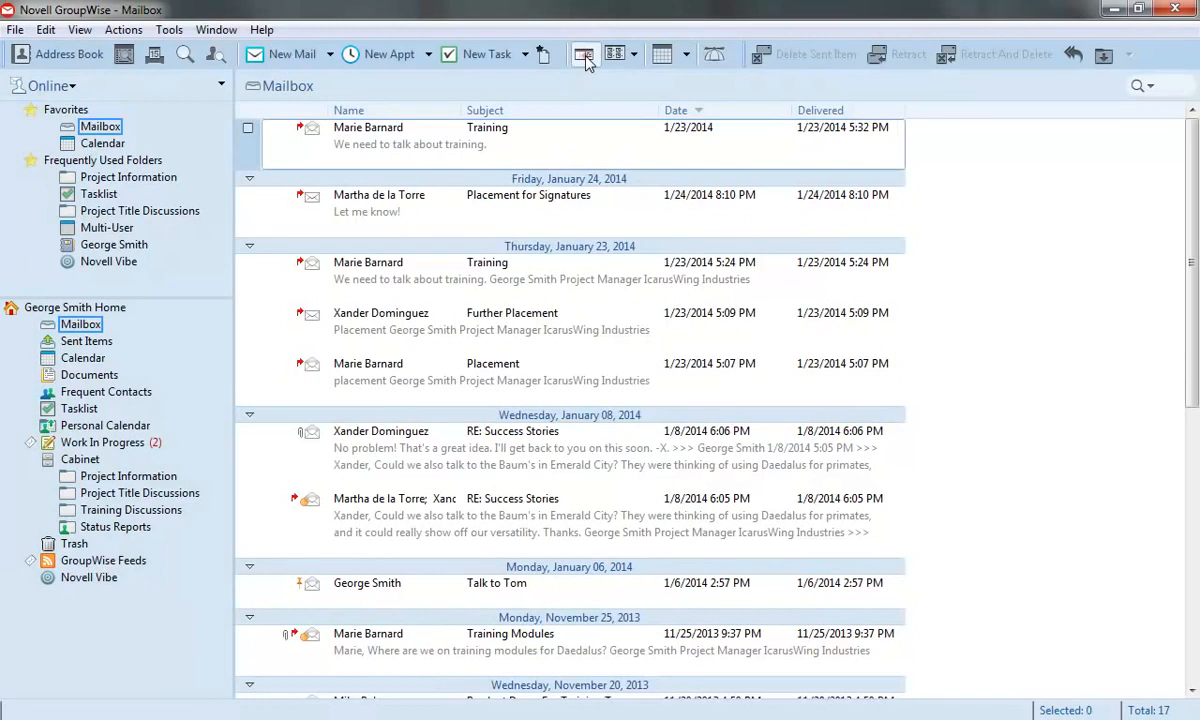
# Restore the QuickViewer and set it to QuickViewer at Bottom in Appearance settings.
pyautogui.click(584, 54)
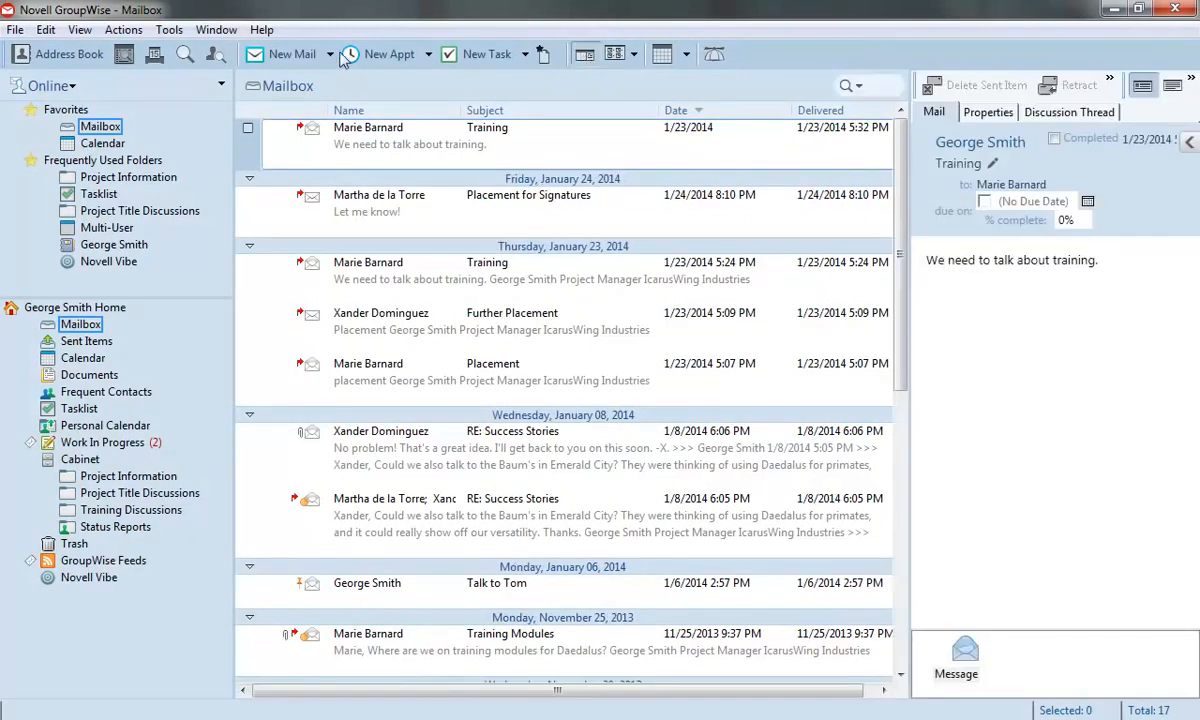
pyautogui.click(168, 30)
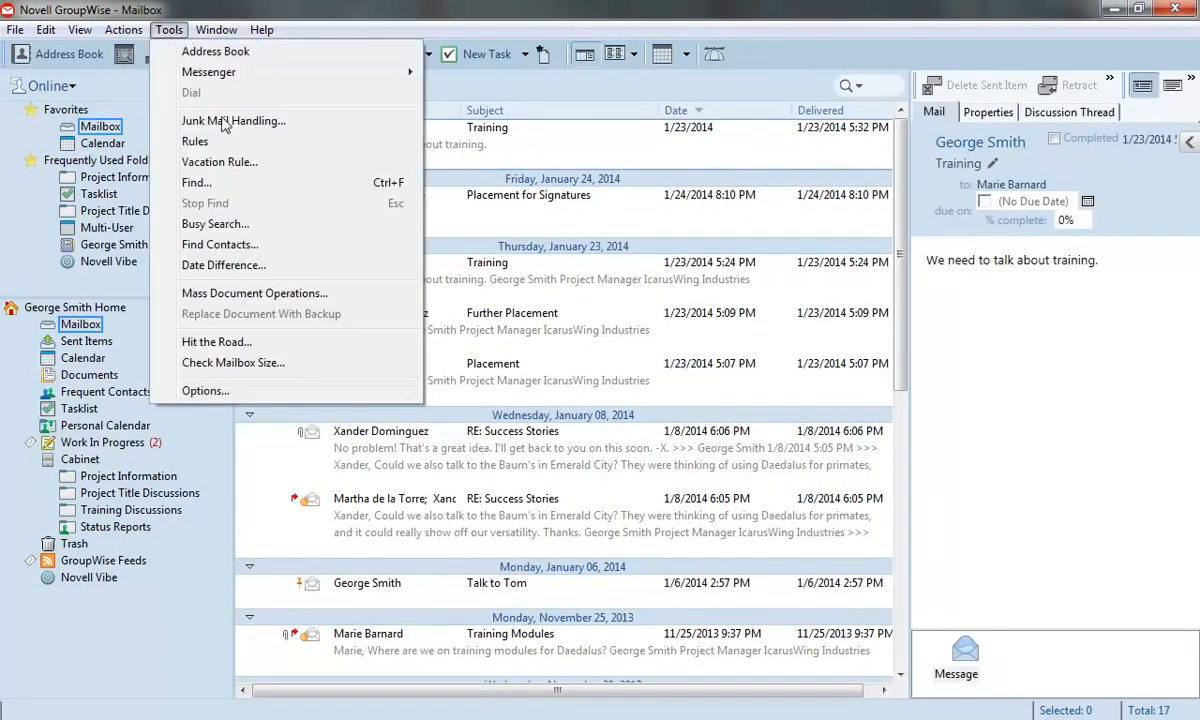
pyautogui.click(204, 390)
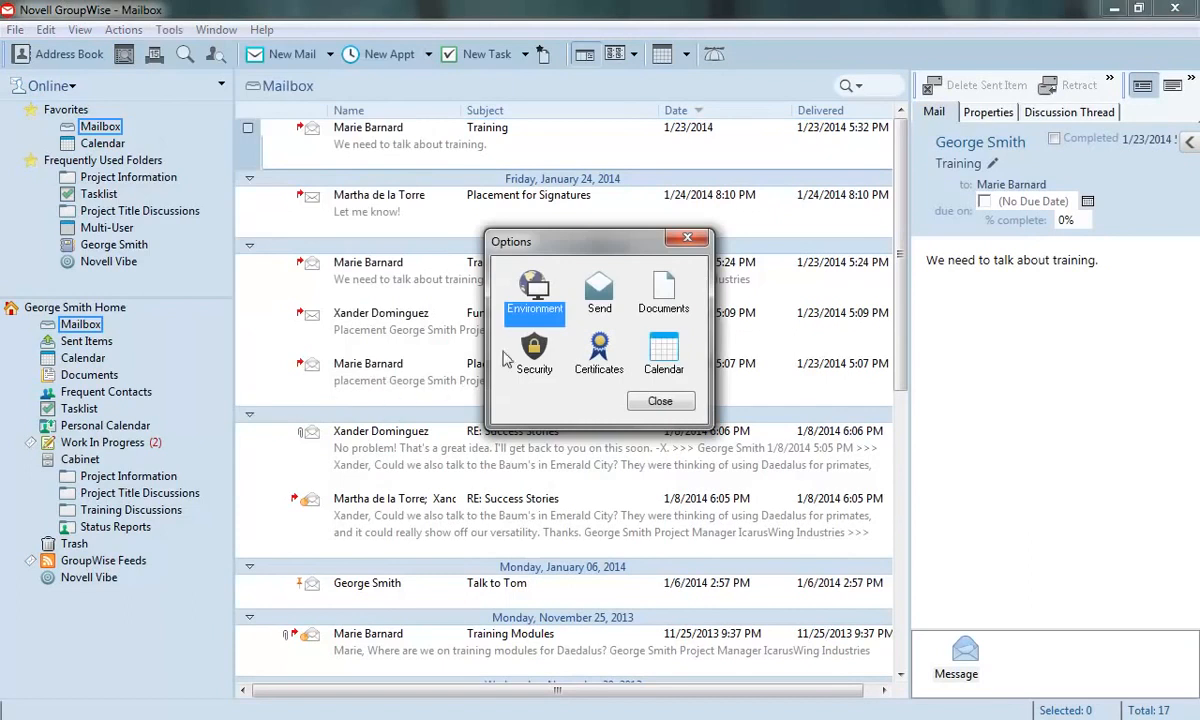
pyautogui.click(534, 290)
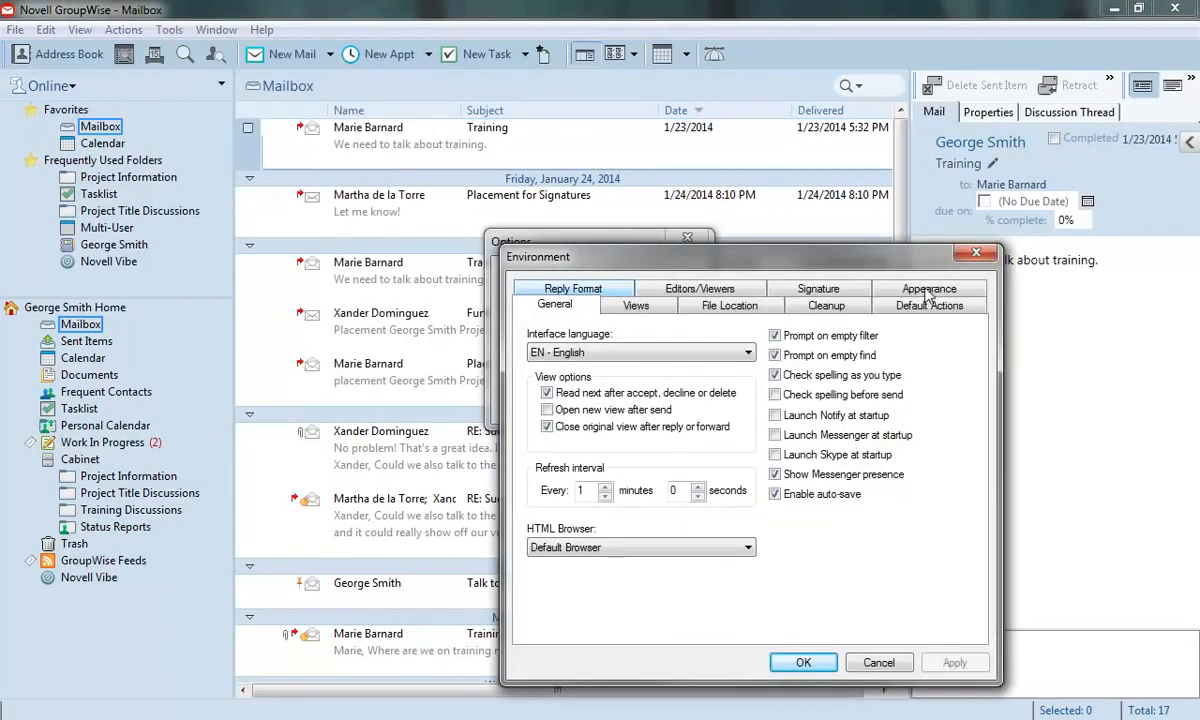
pyautogui.click(928, 288)
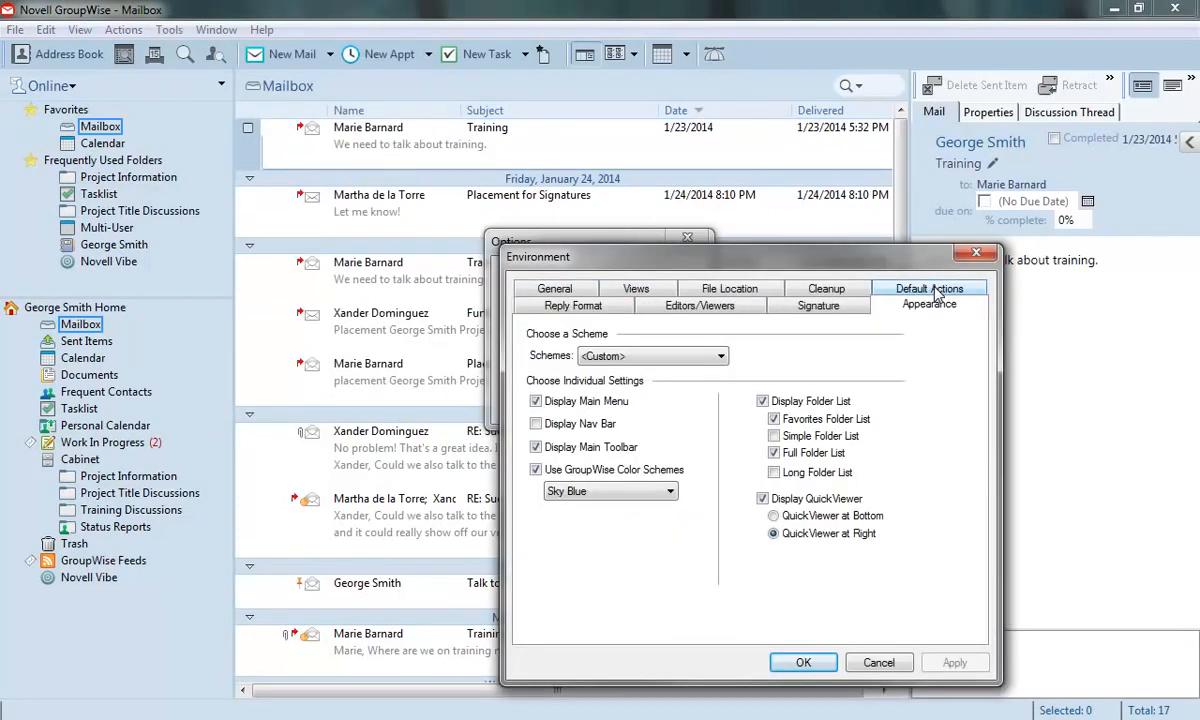
pyautogui.moveTo(934, 290)
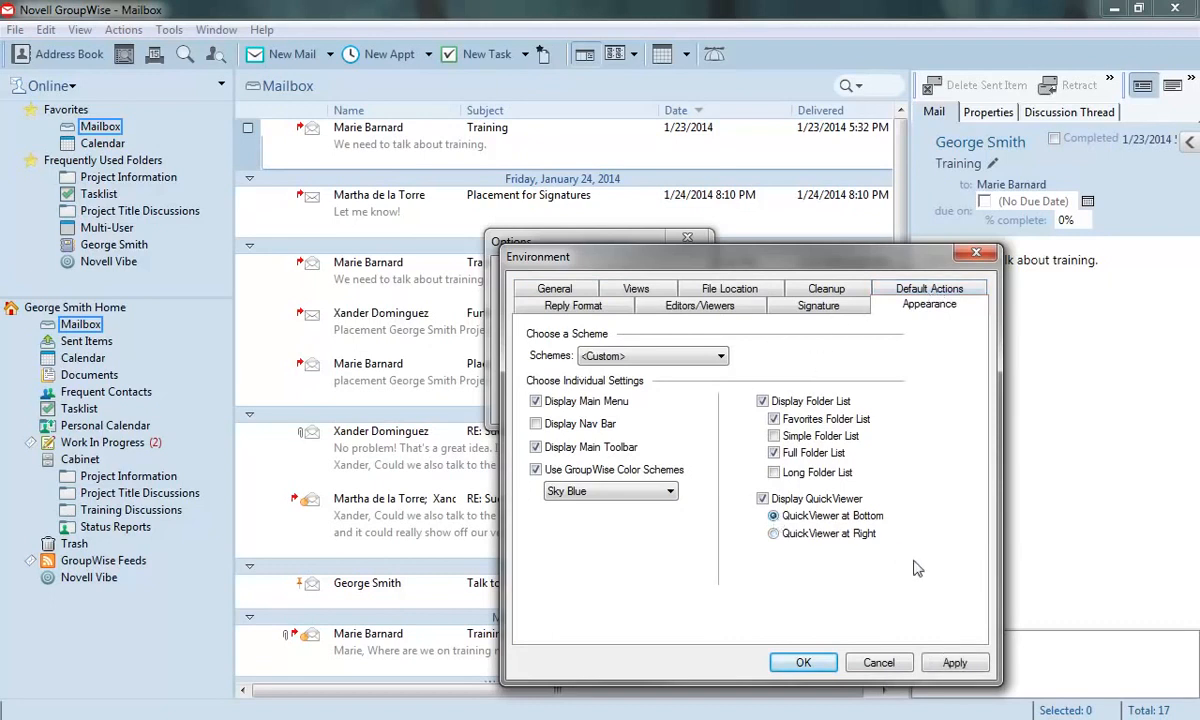
pyautogui.click(804, 662)
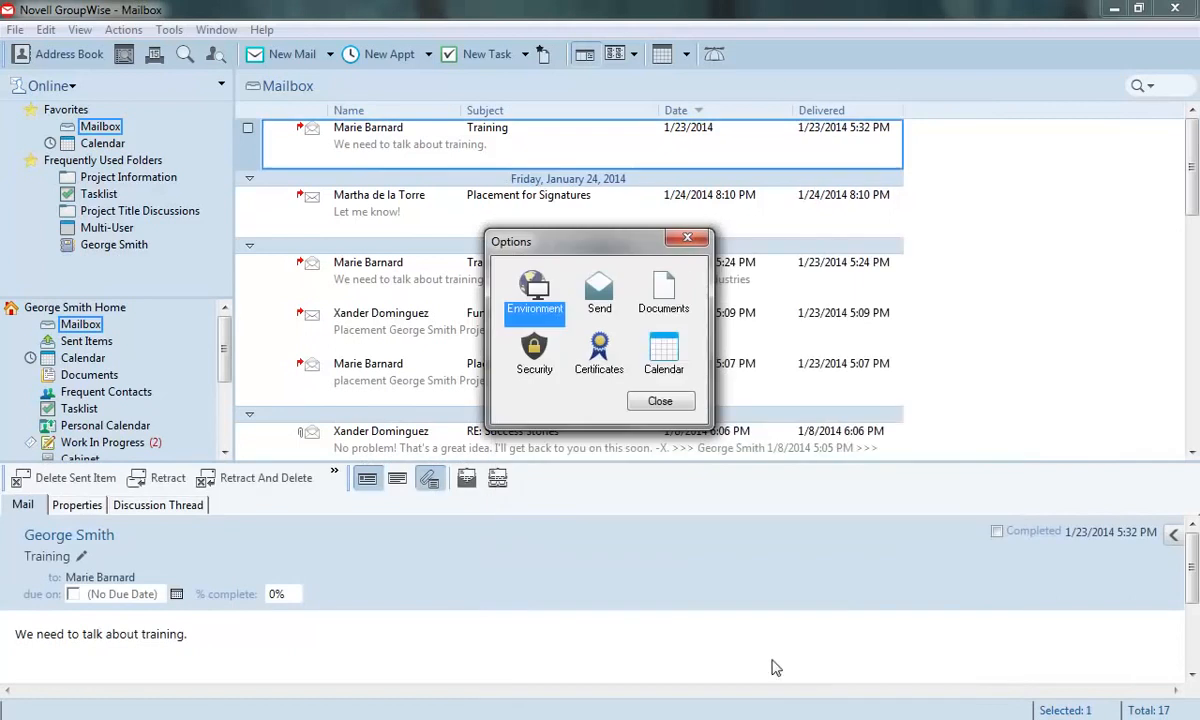
pyautogui.click(660, 400)
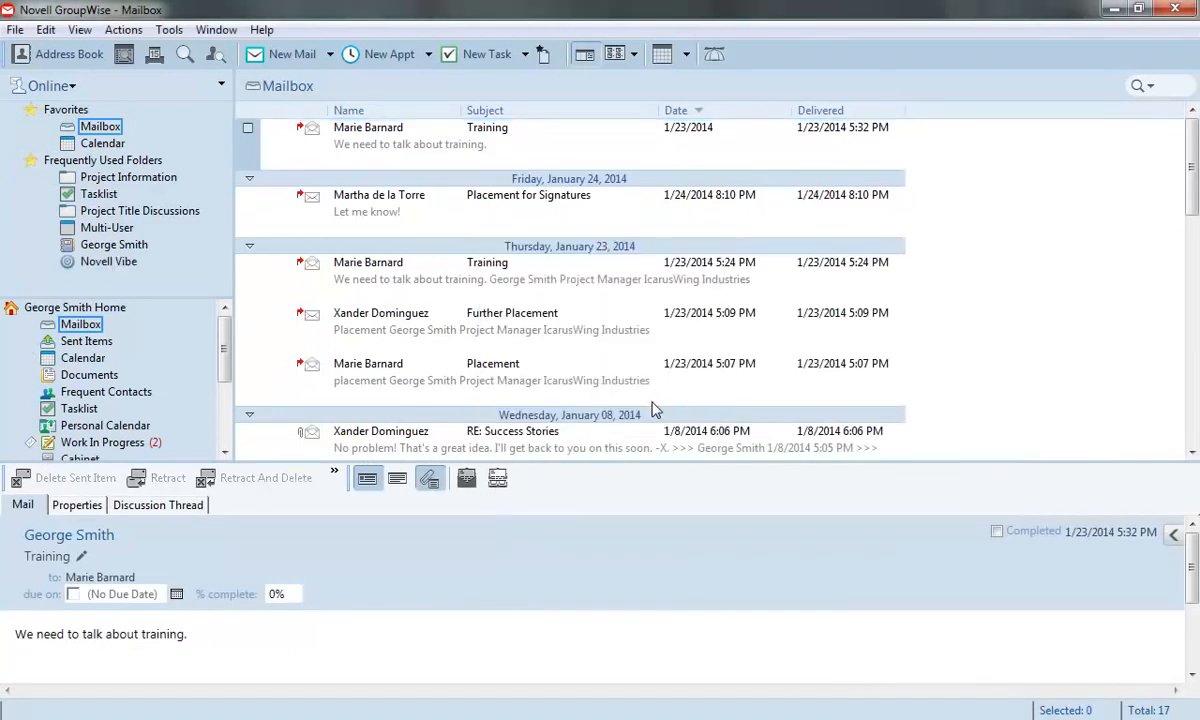